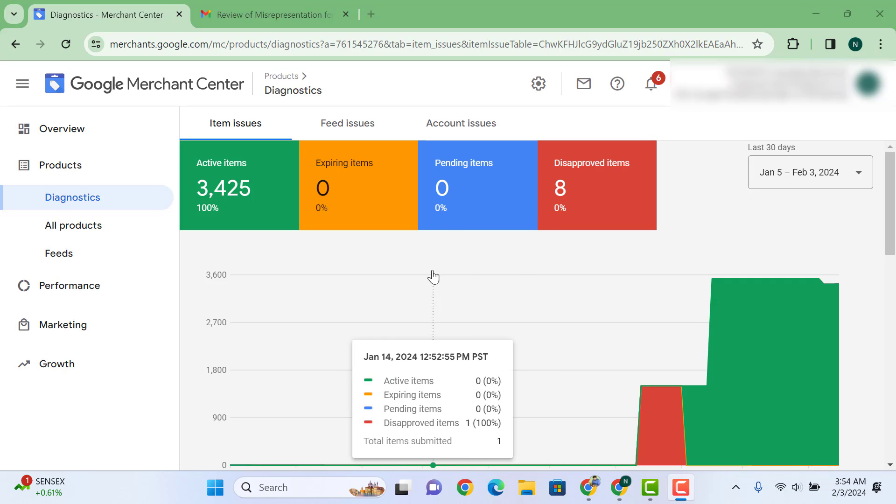
Read the Merchant Center email confirming the Misrepresentation review is complete, selecting the word Misrepresentation.
scroll(down, 3)
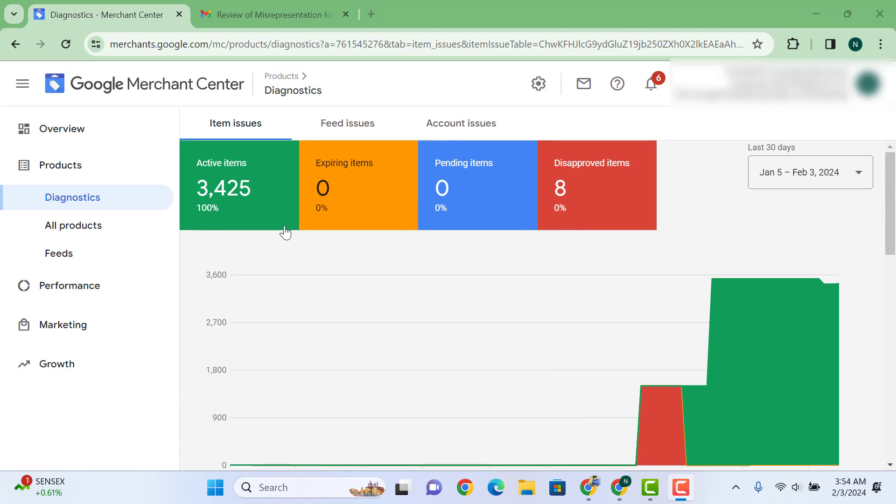
mouse_move(453, 283)
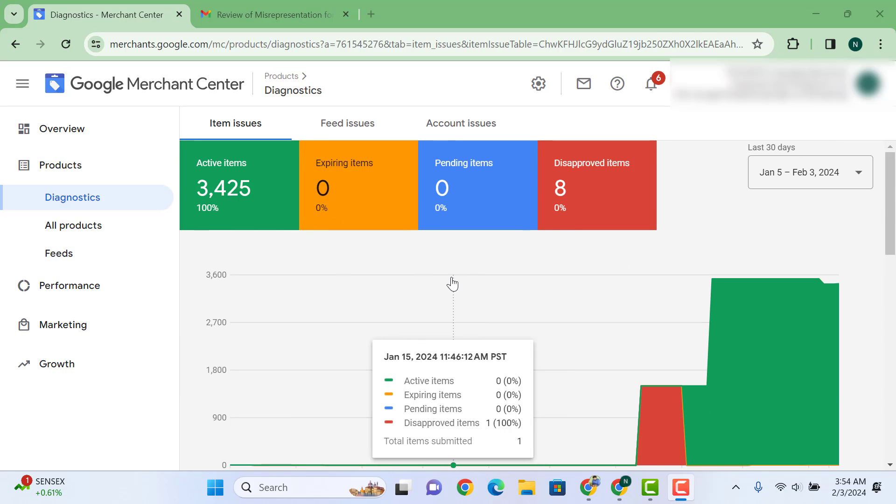
mouse_move(452, 278)
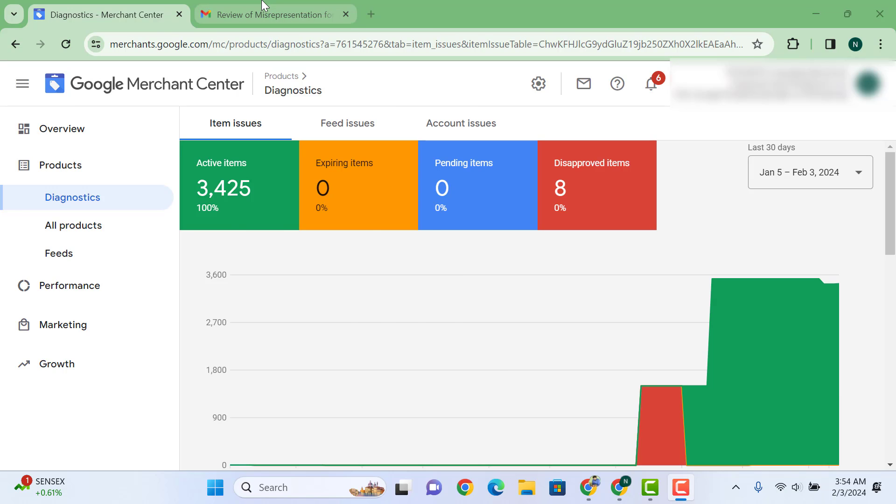
click(274, 14)
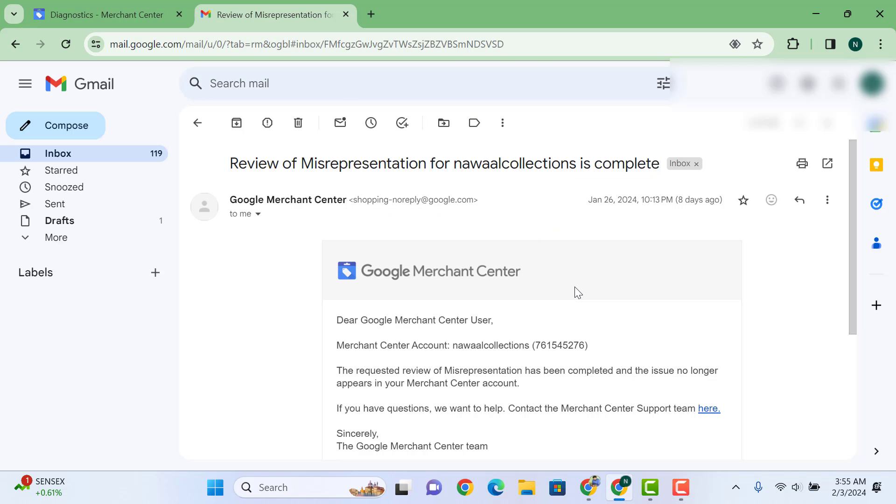
scroll(down, 3)
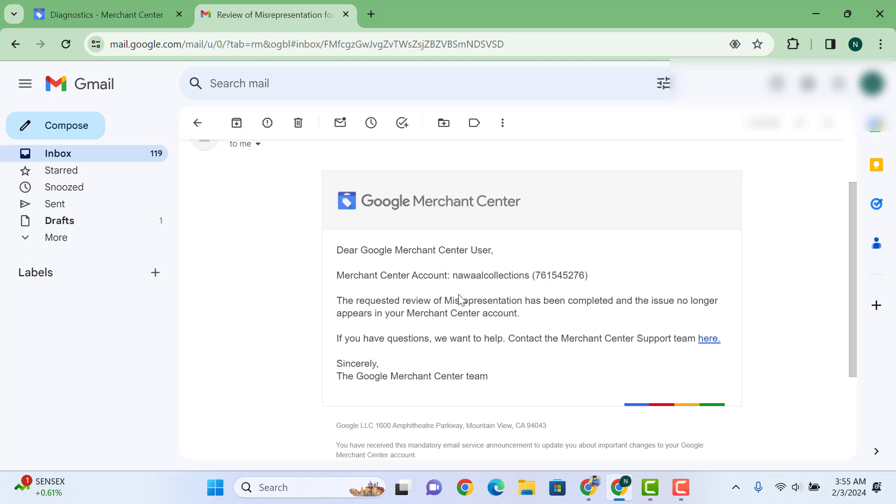
mouse_move(461, 300)
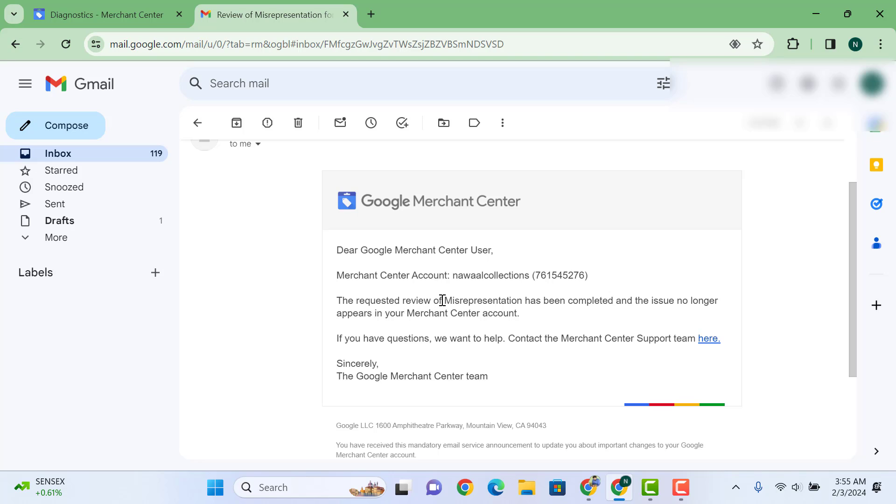
double_click(481, 300)
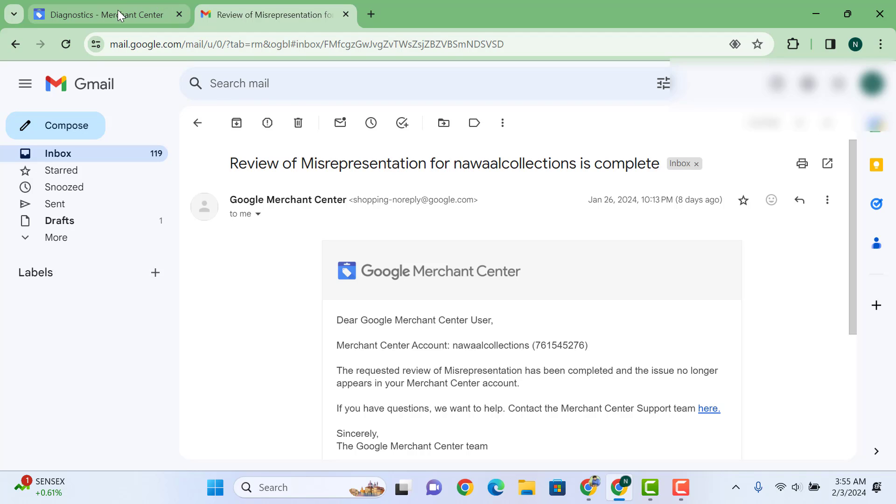
Return to Merchant Center and load the Performance dashboard showing 26 clicks to the website.
click(103, 14)
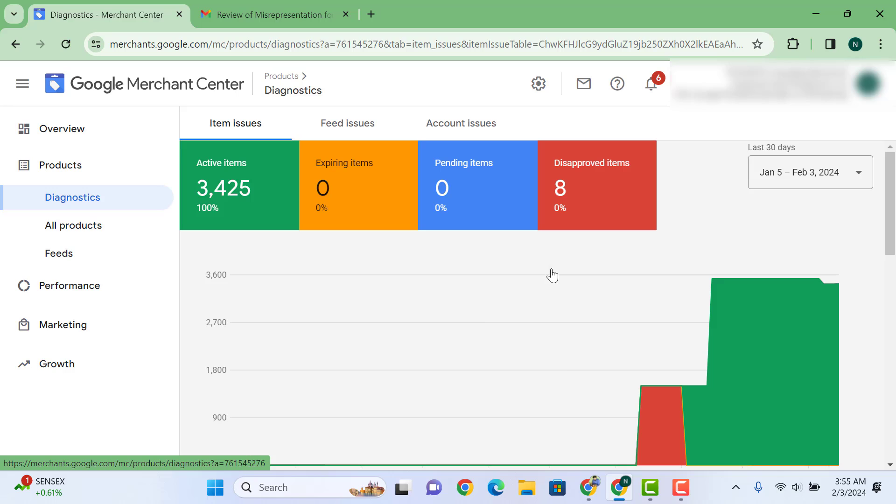
mouse_move(397, 274)
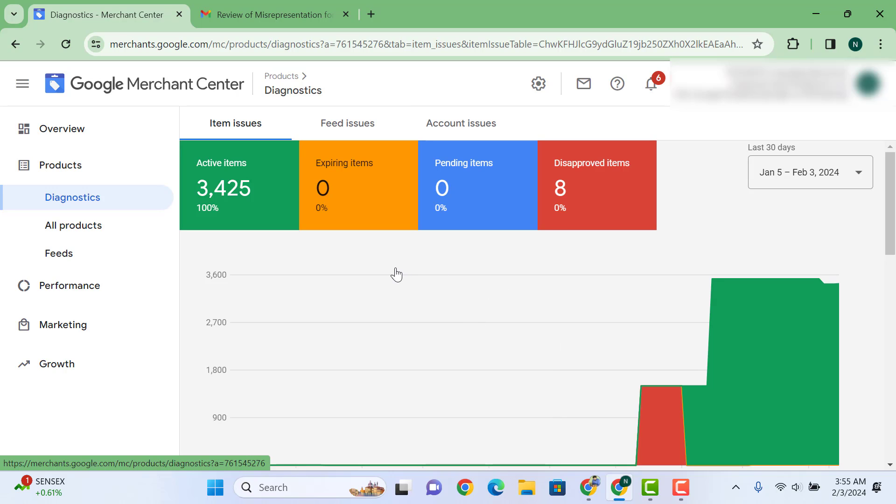
click(70, 232)
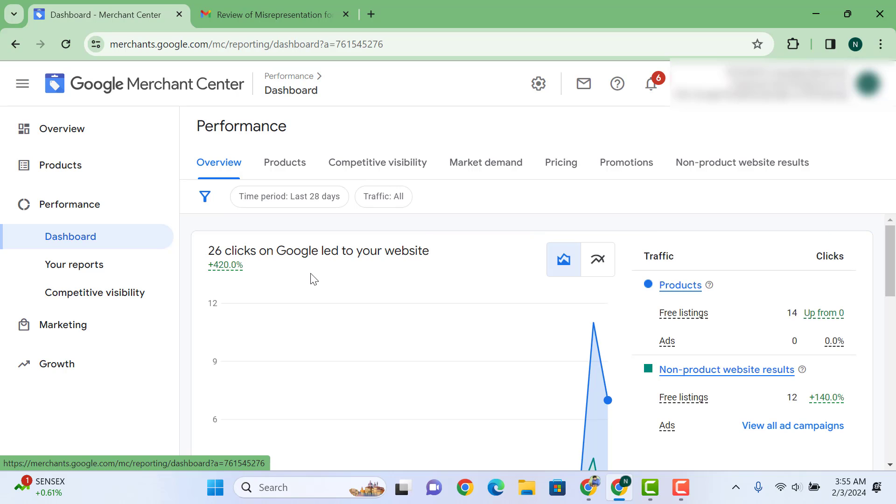
mouse_move(523, 262)
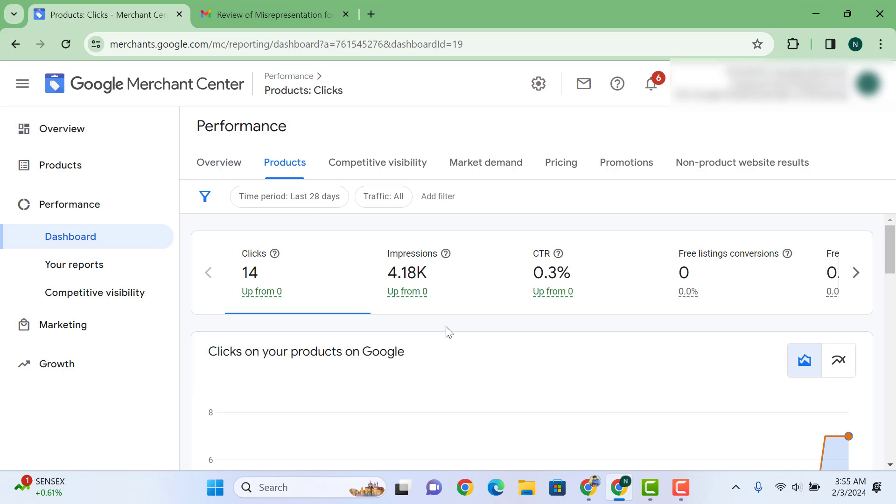
Switch the chart to Impressions, rising from 25 on Jan 27 to 2.04K on Feb 1.
click(406, 291)
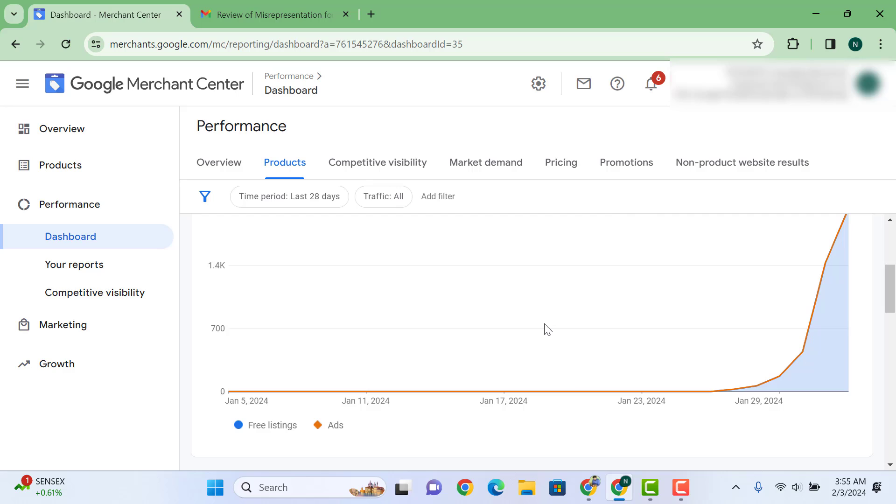
mouse_move(755, 386)
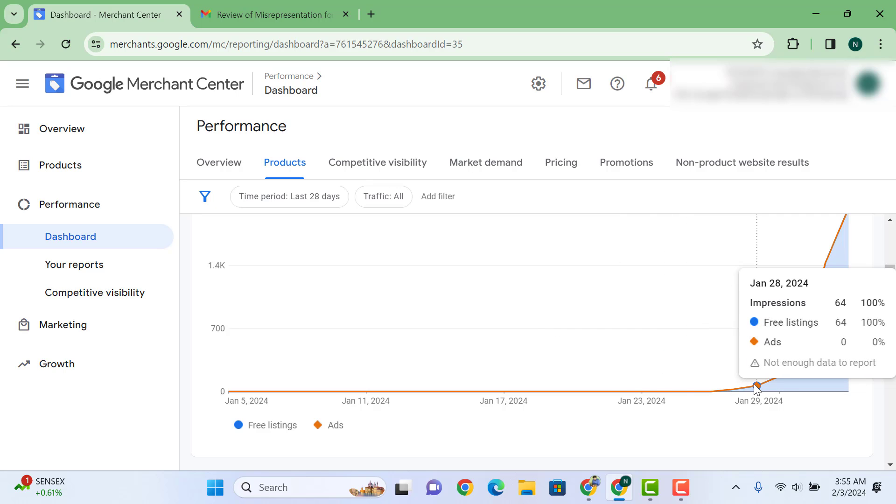
mouse_move(726, 398)
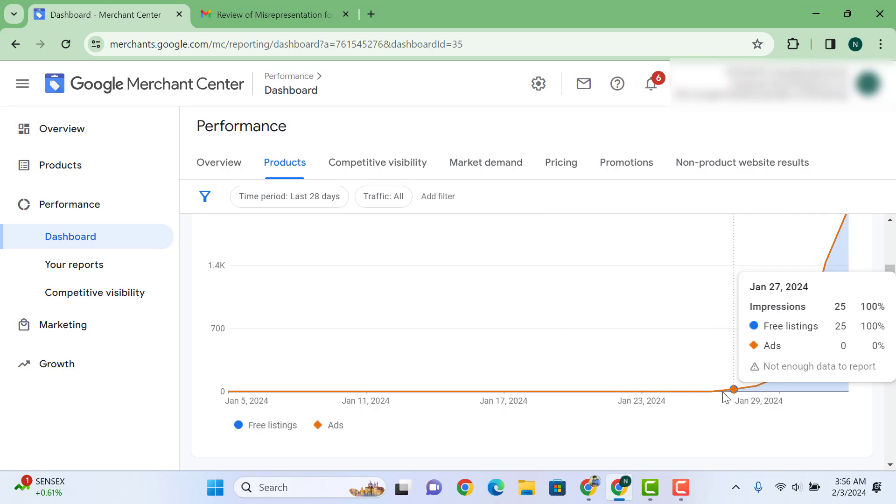
mouse_move(712, 392)
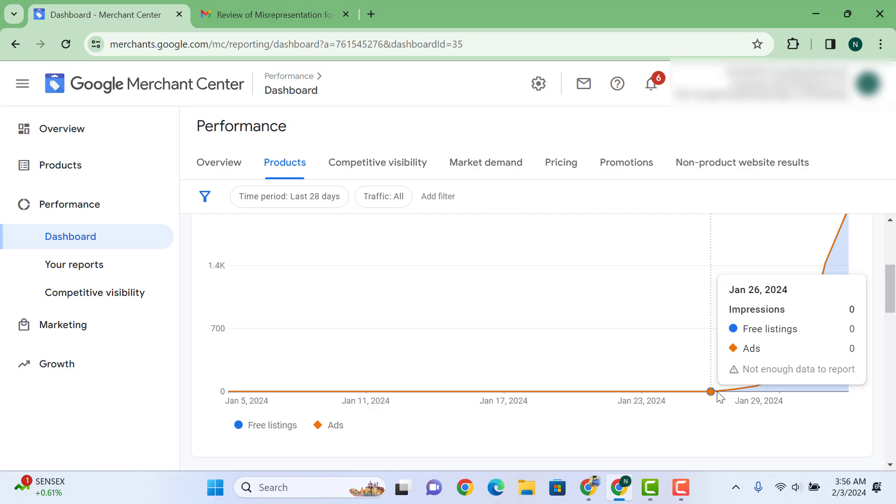
mouse_move(734, 390)
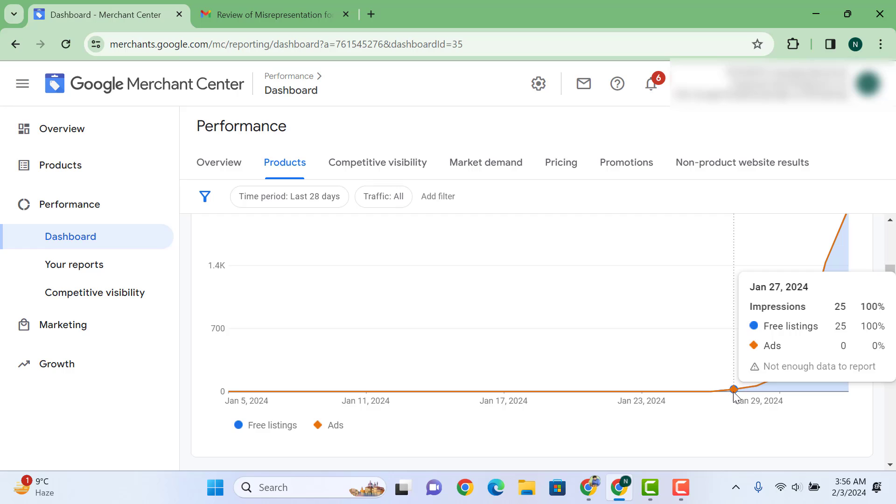
mouse_move(757, 386)
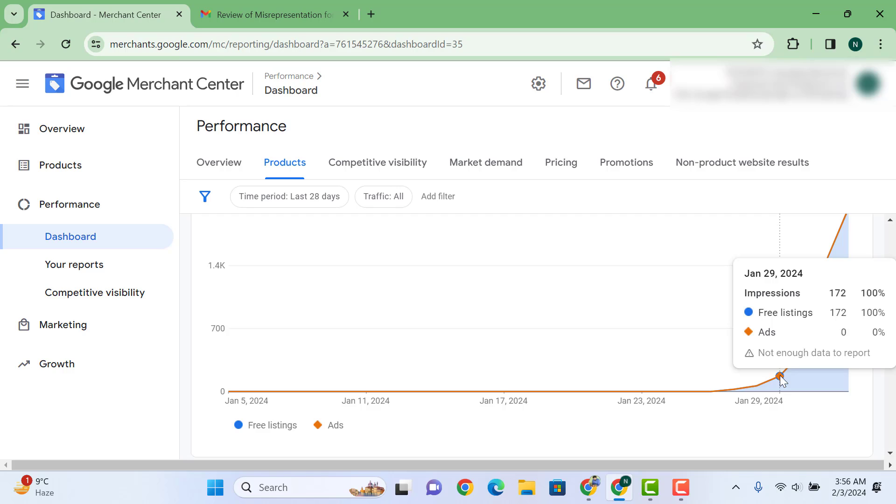
mouse_move(802, 364)
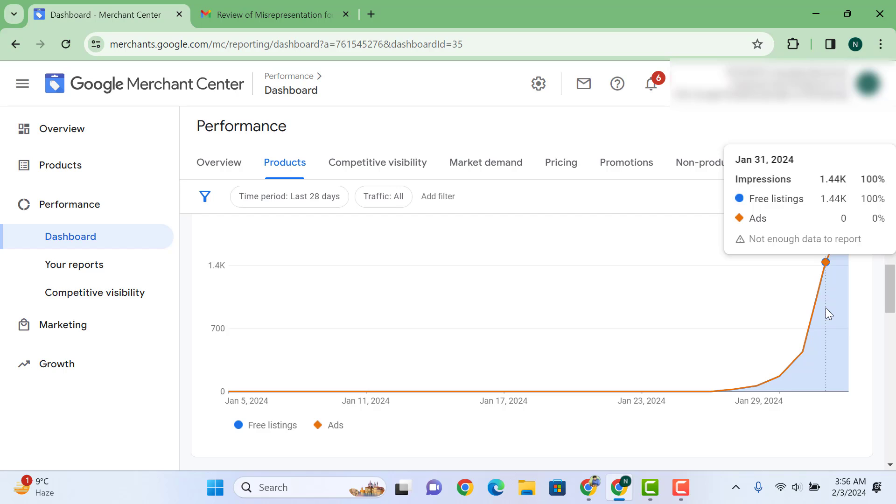
scroll(down, 3)
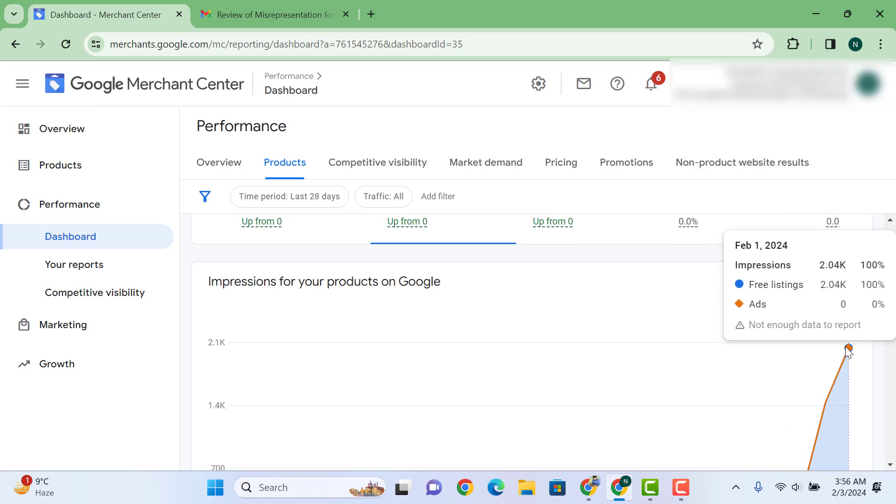
mouse_move(852, 353)
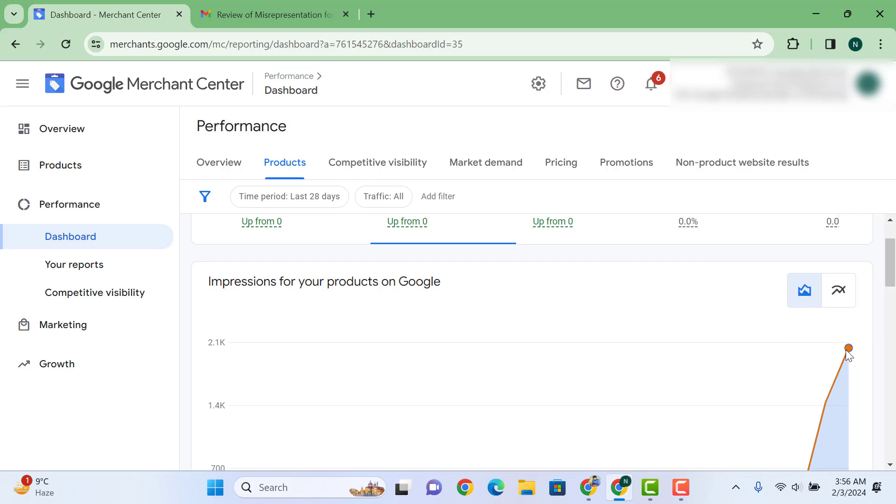
mouse_move(454, 260)
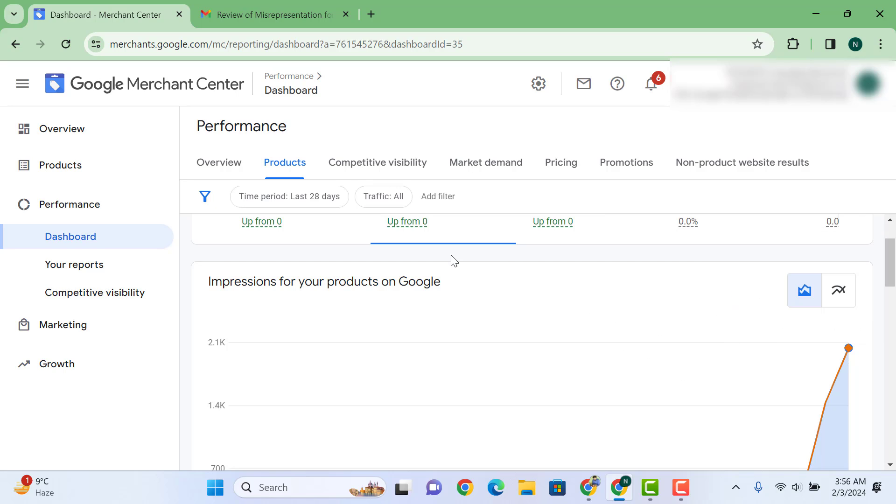
scroll(down, 3)
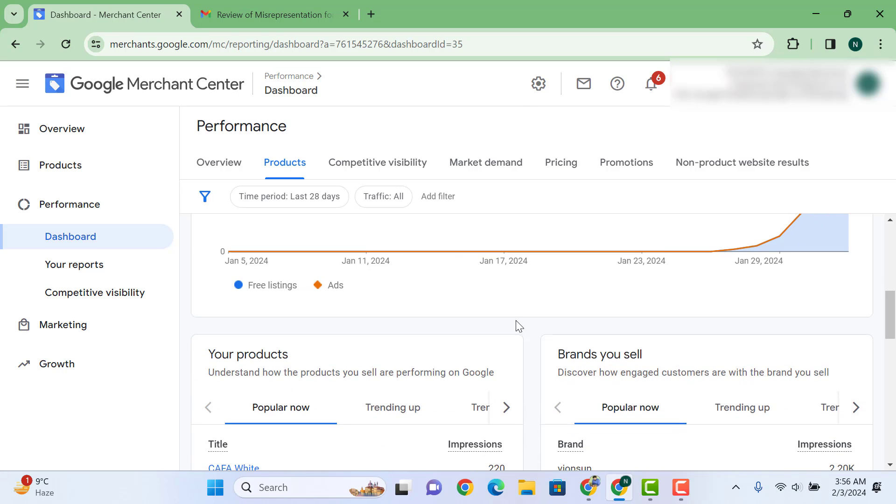
scroll(down, 3)
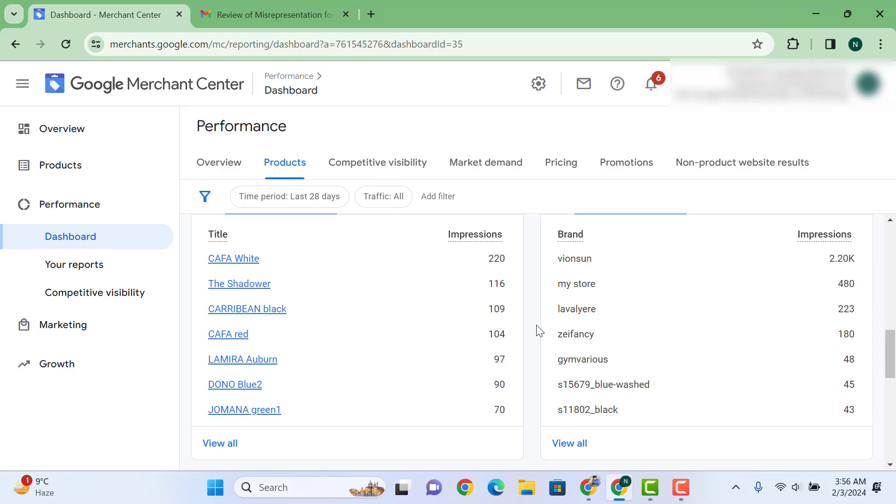
scroll(down, 3)
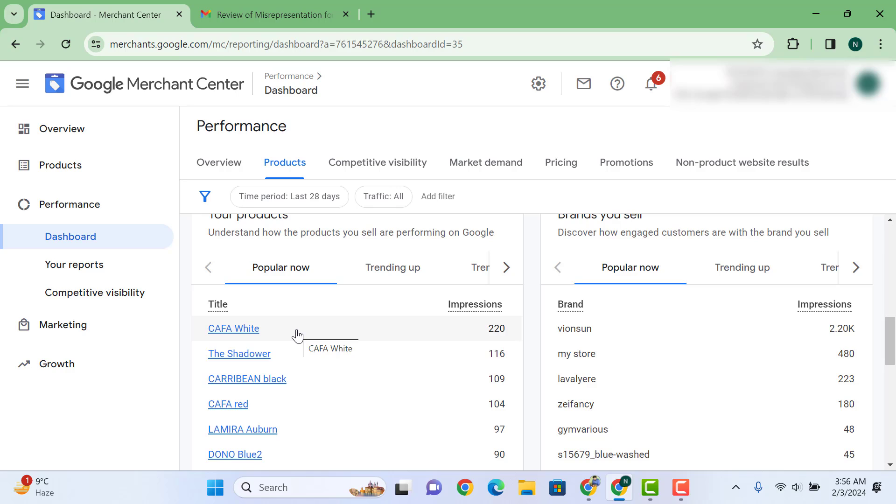
mouse_move(538, 298)
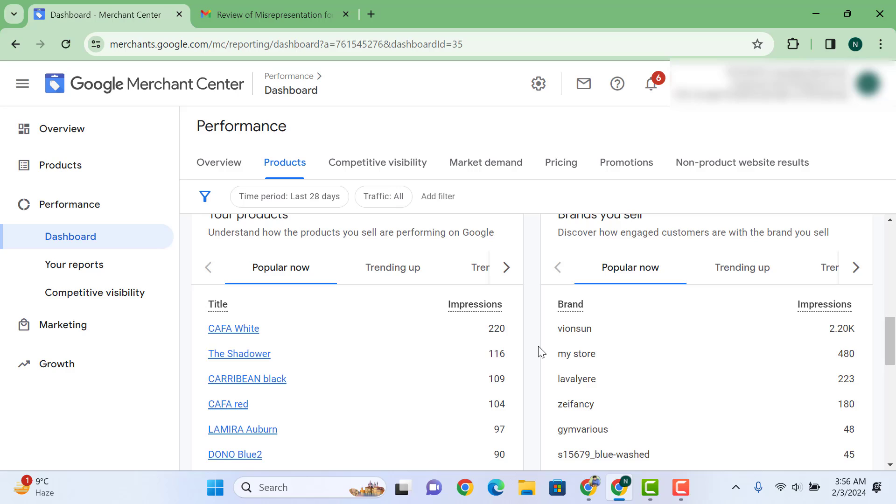
mouse_move(539, 334)
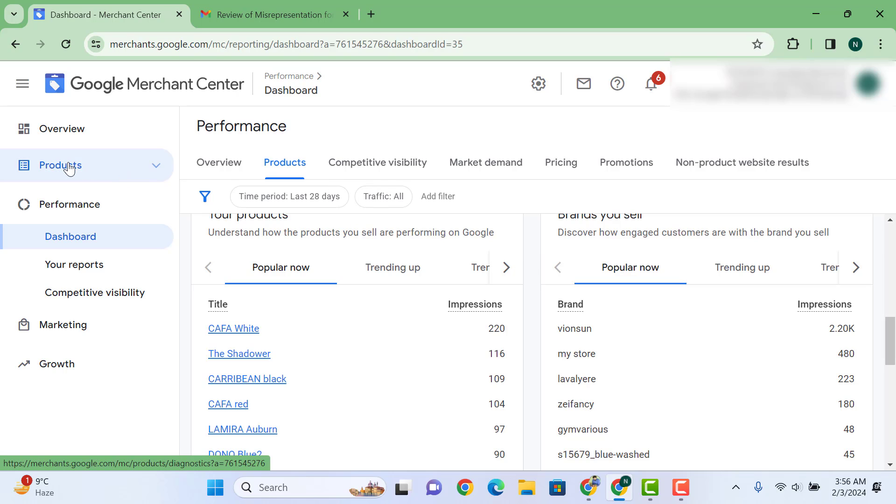
mouse_move(150, 177)
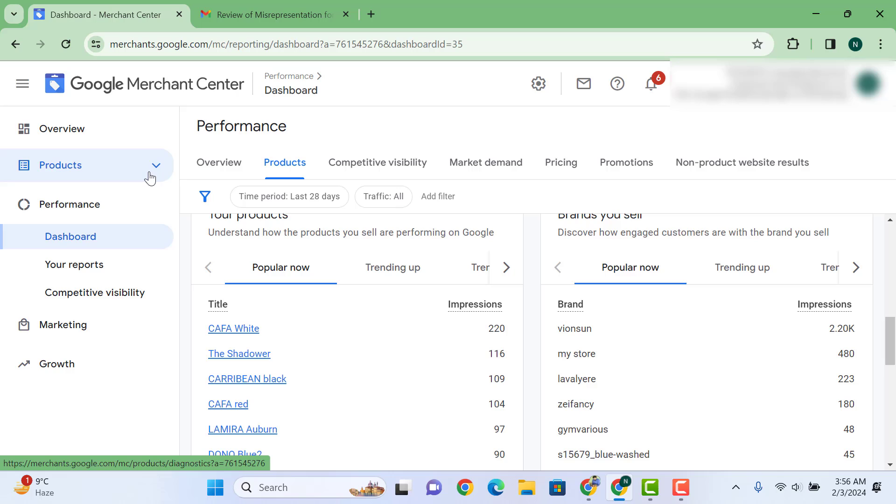
Go to Products > Diagnostics showing 3,425 active items and 8 disapproved.
click(60, 165)
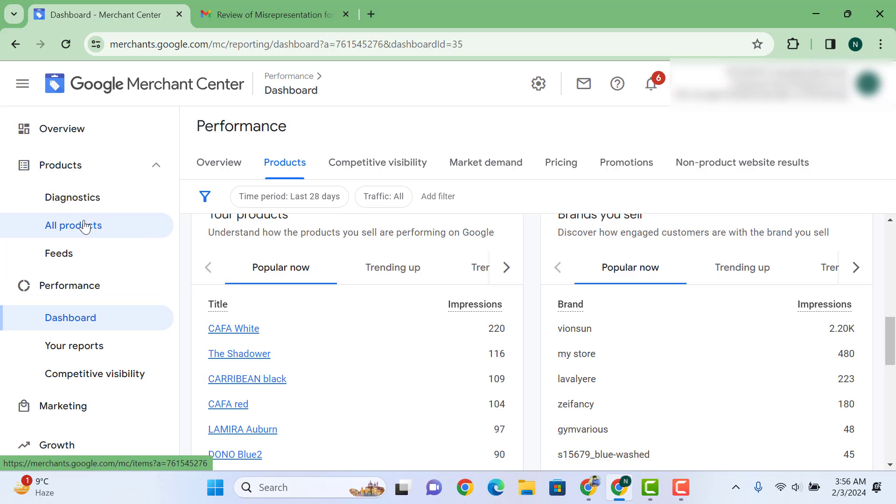
click(72, 197)
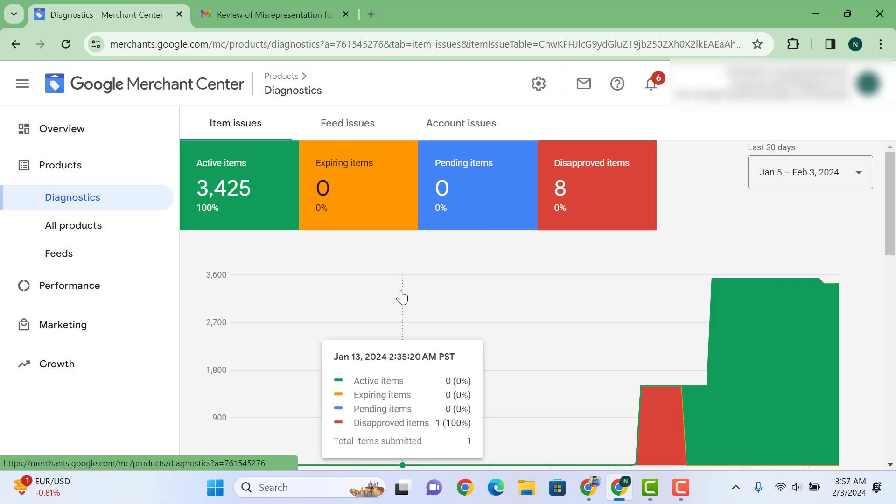
mouse_move(850, 237)
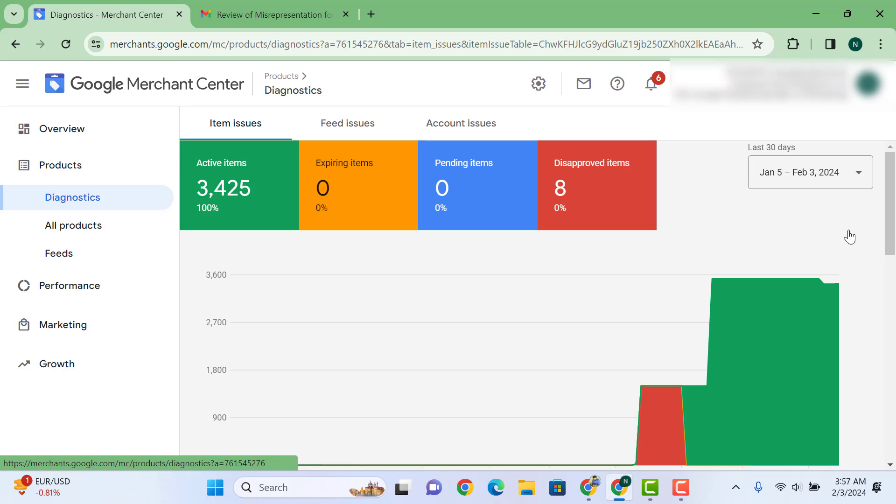
scroll(down, 3)
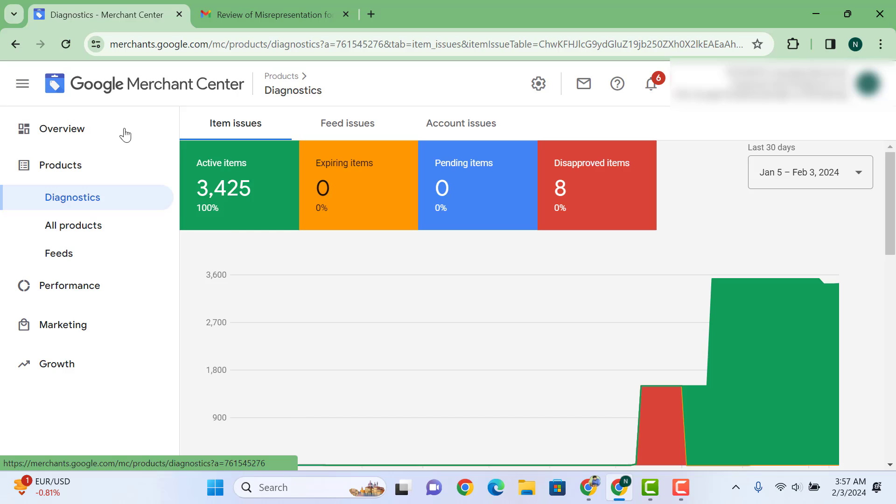
click(62, 129)
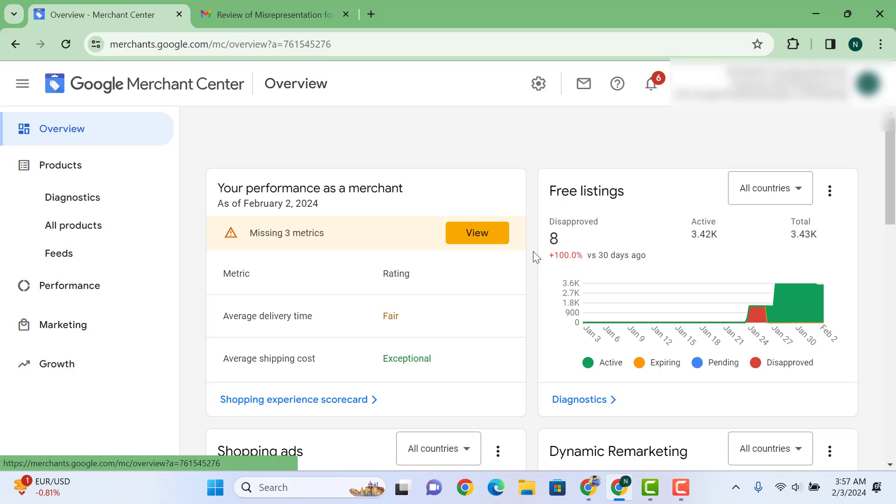
mouse_move(640, 223)
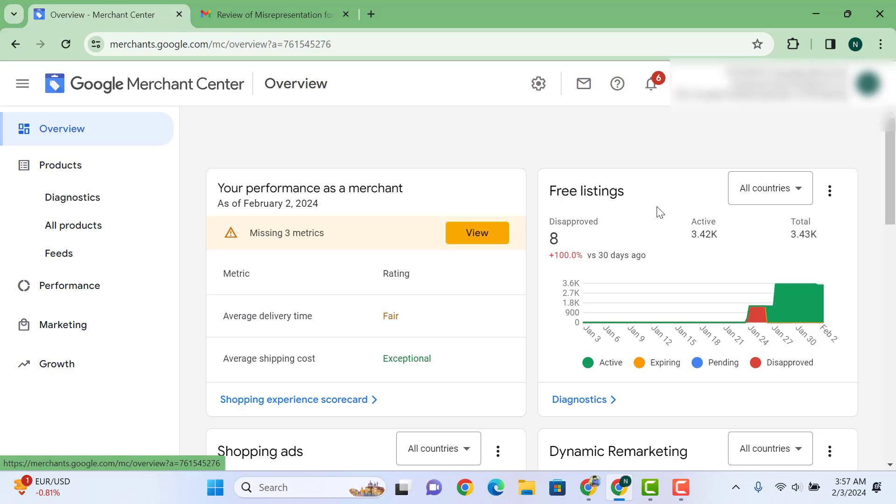
mouse_move(534, 202)
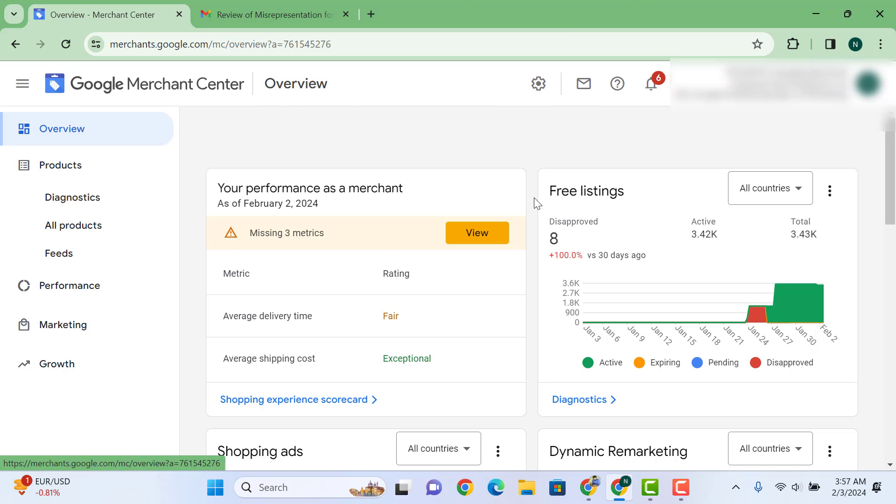
Scroll the Overview cards down to free-listings clicks near 7 and the policy announcements.
scroll(down, 3)
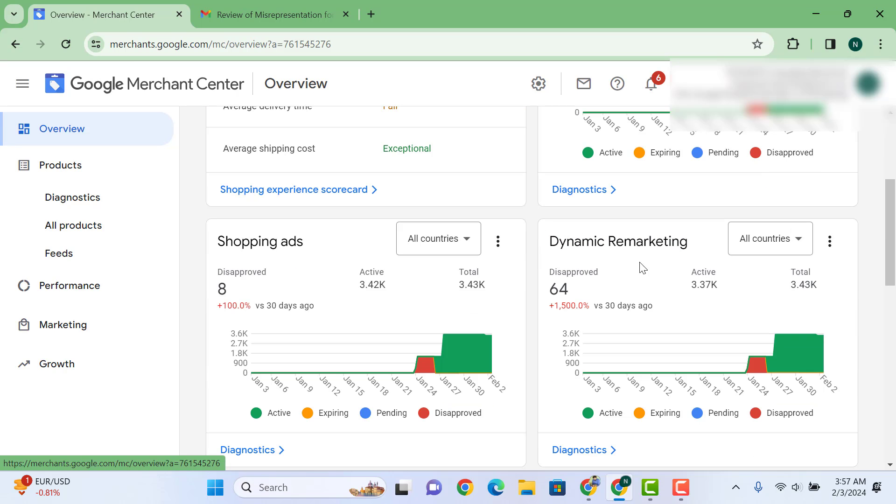
mouse_move(509, 274)
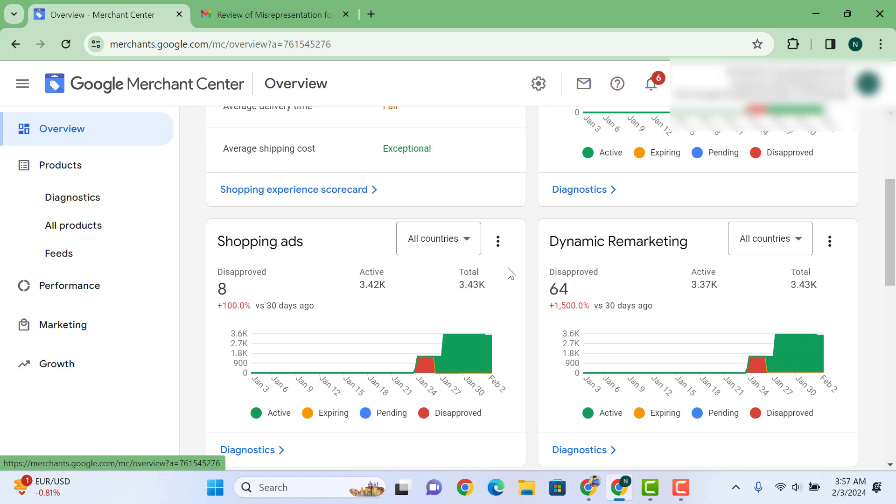
mouse_move(540, 264)
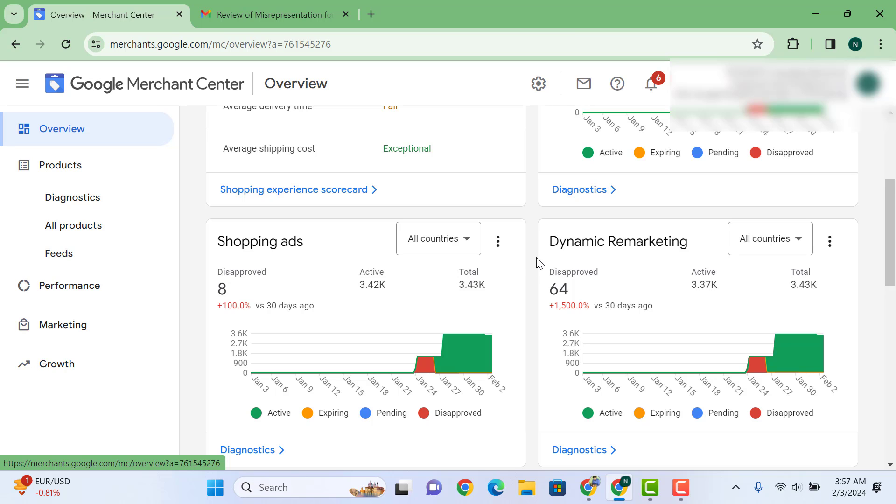
scroll(down, 3)
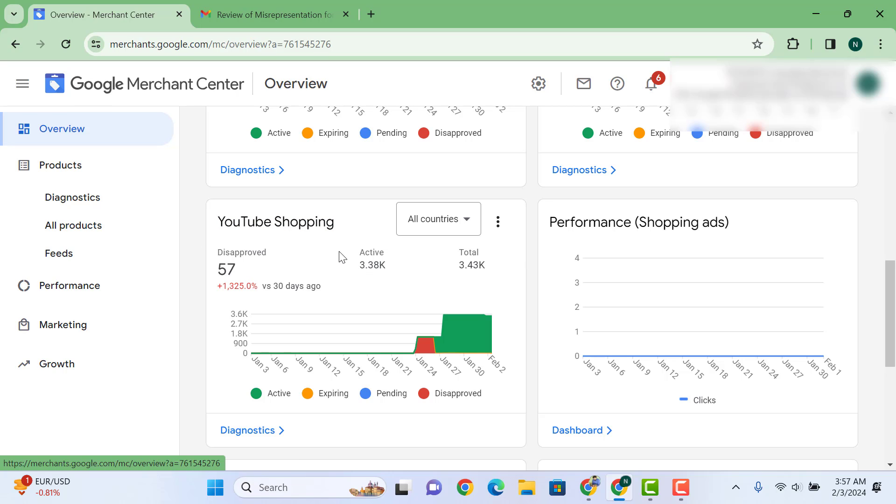
mouse_move(347, 251)
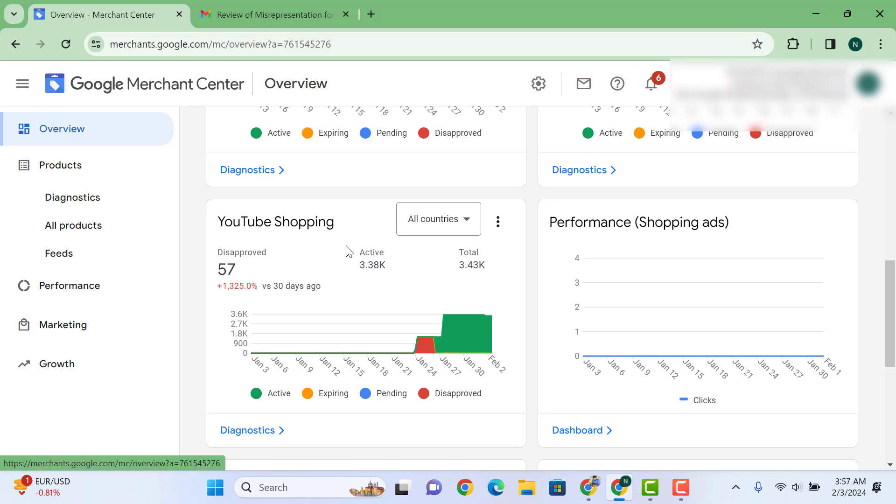
mouse_move(350, 250)
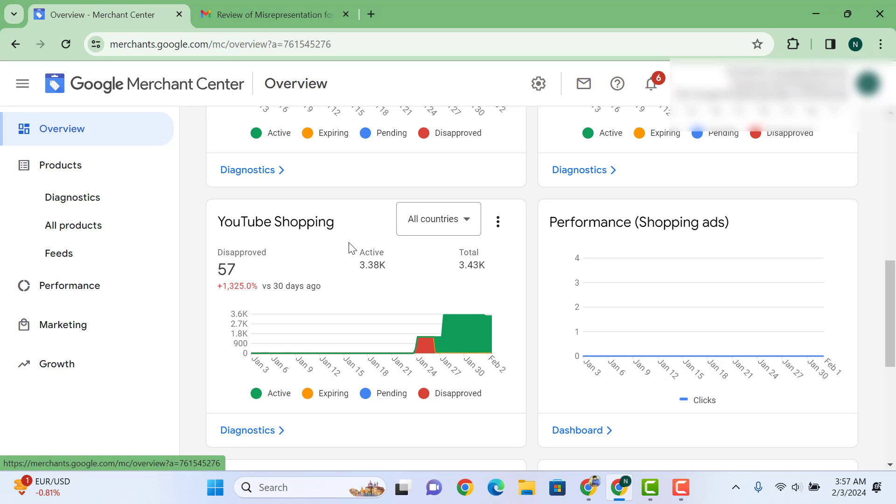
mouse_move(363, 264)
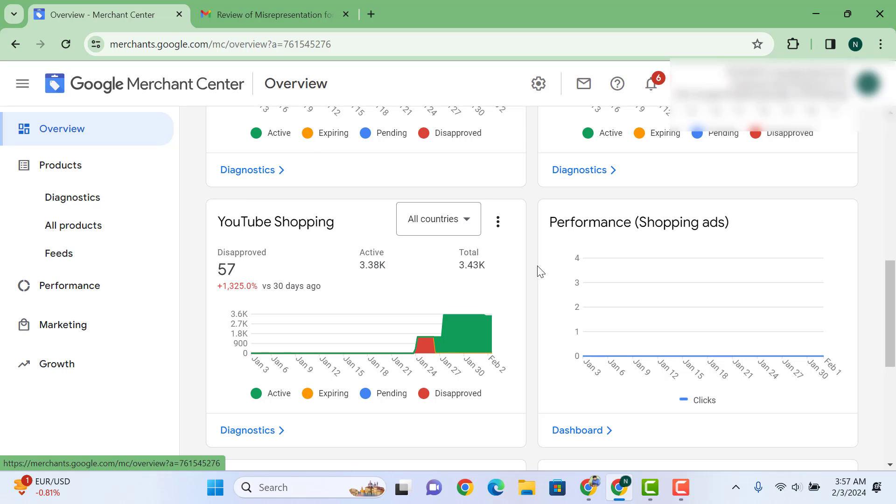
scroll(down, 3)
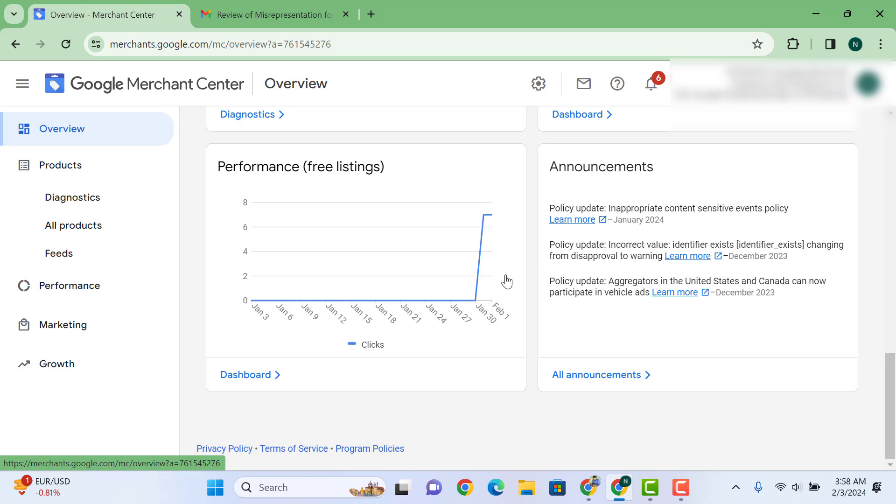
Load the Performance dashboard with 26 clicks and Shirts & Tops search trends in the United States.
click(69, 285)
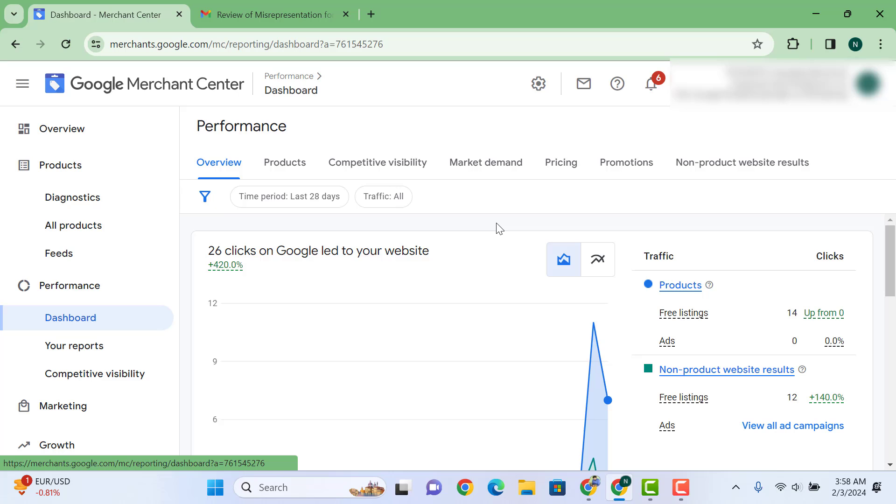
mouse_move(573, 233)
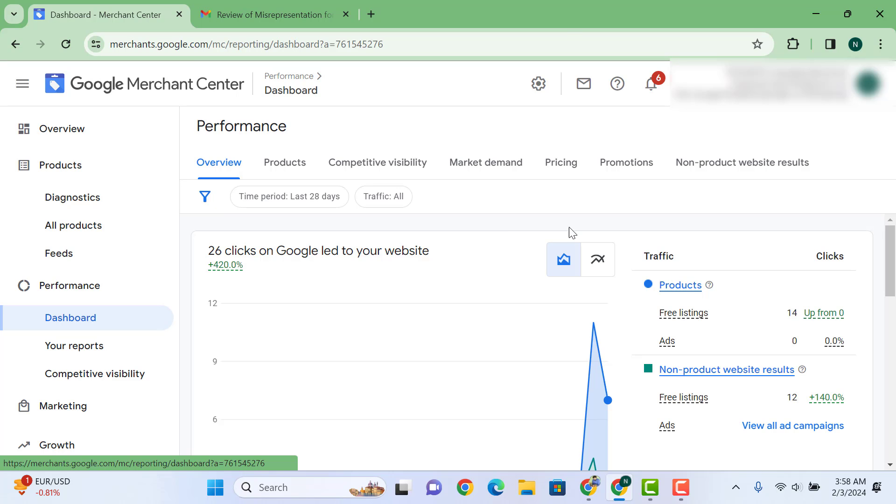
scroll(down, 3)
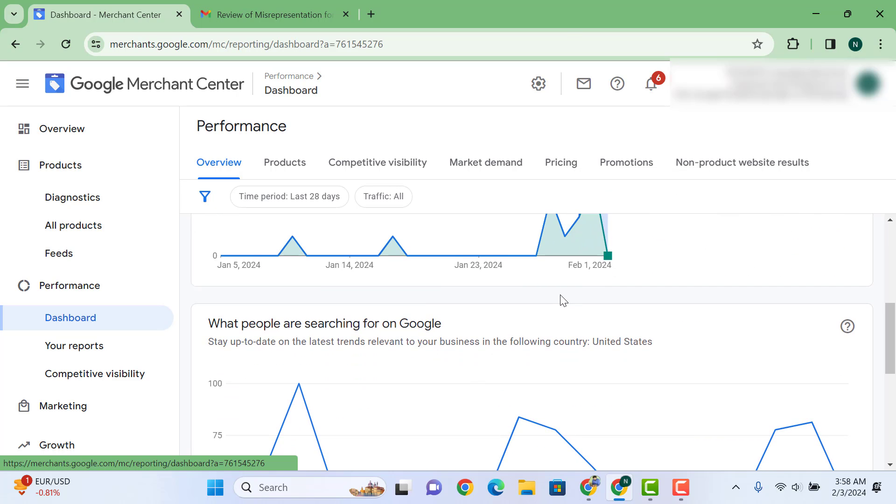
scroll(down, 3)
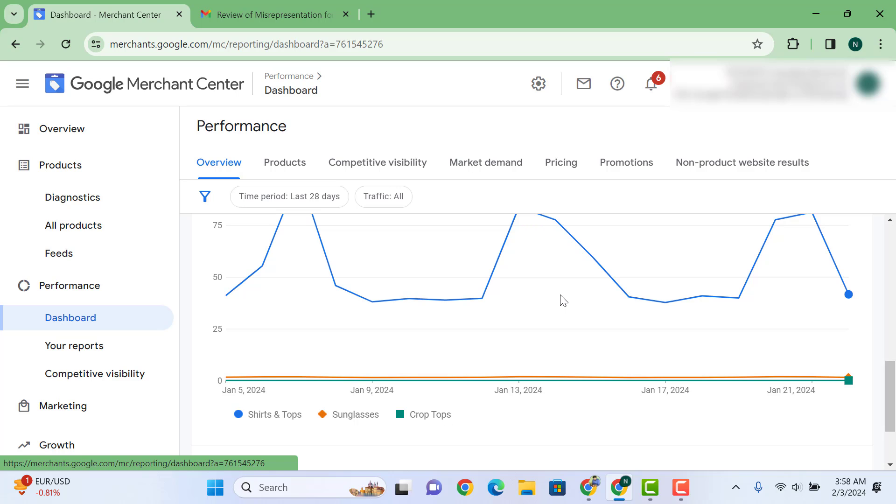
scroll(down, 3)
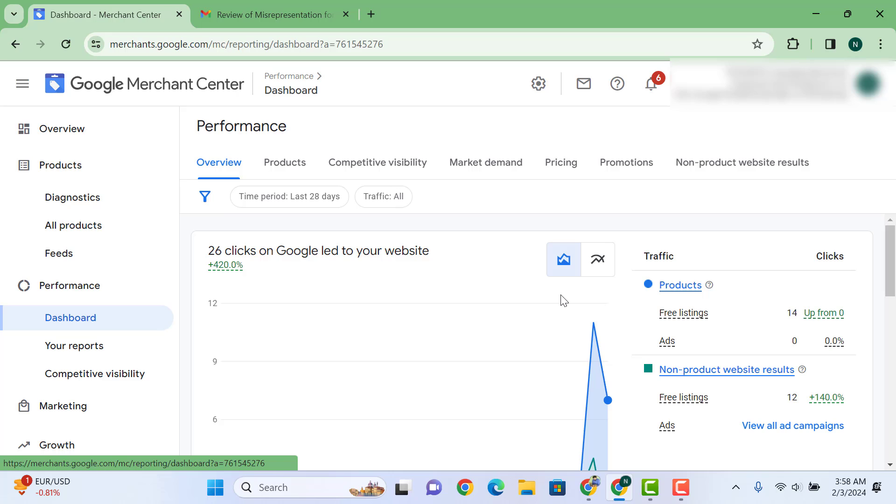
mouse_move(525, 271)
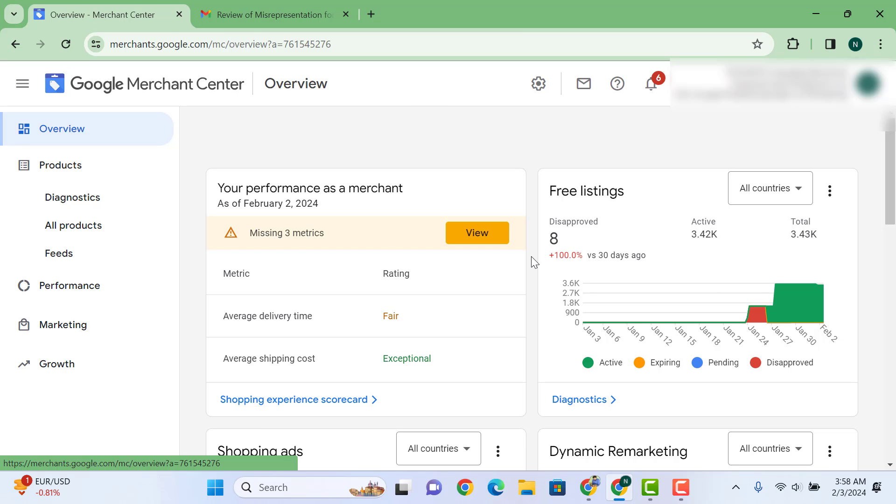
Scroll the Overview down to free-listings clicks near 7 and recent policy announcements.
scroll(down, 3)
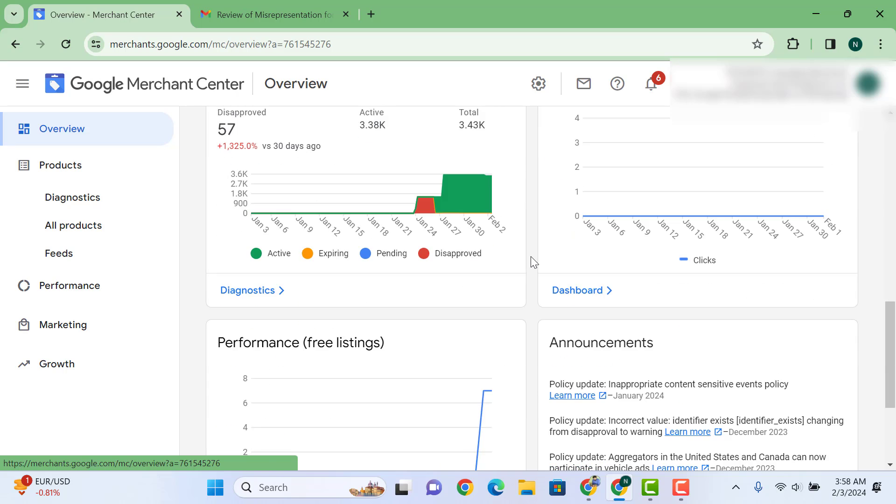
scroll(down, 3)
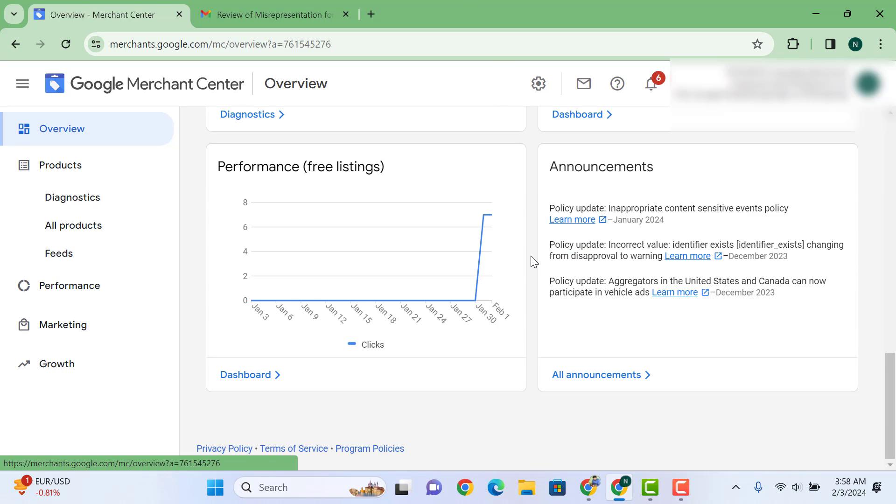